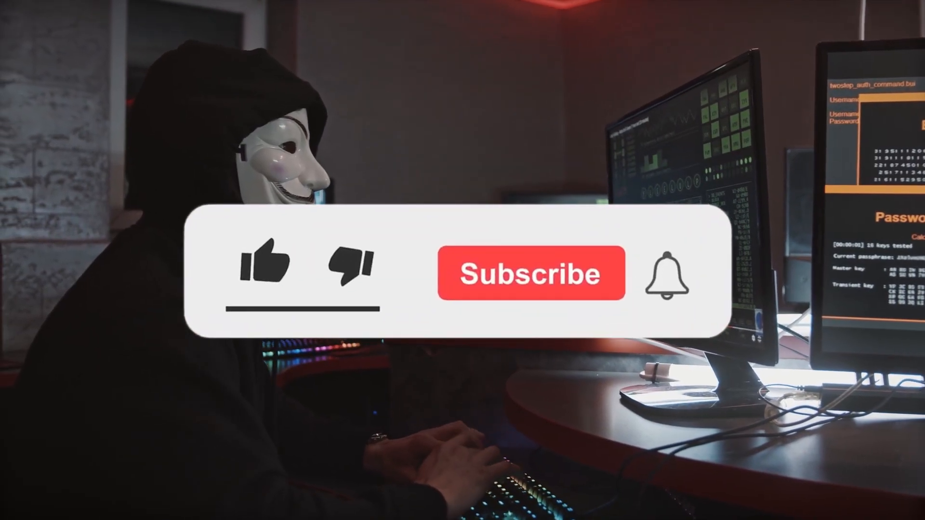
Launch AsyncRAT 0.5.8 to its empty Clients list
left_click(530, 272)
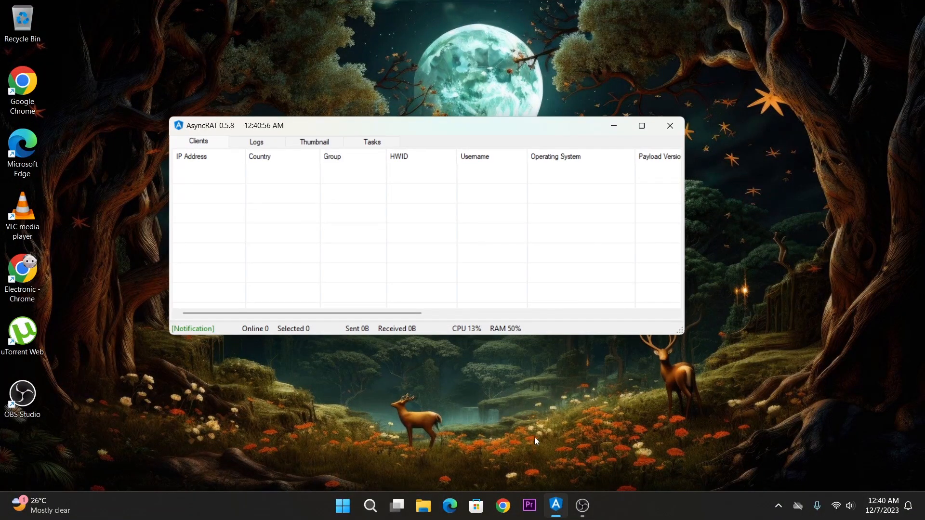
mouse_move(399, 211)
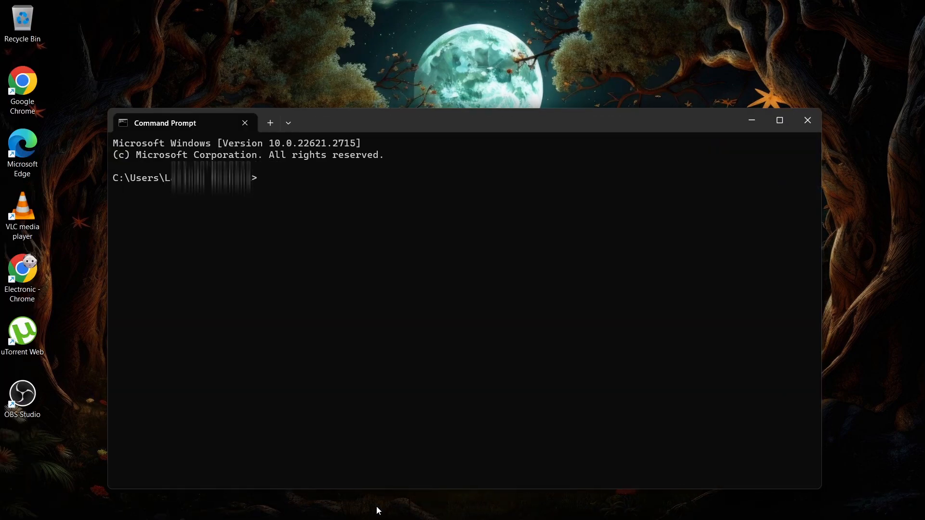
Run ipconfig in Command Prompt to find this machine's IP address
type("ipconfig")
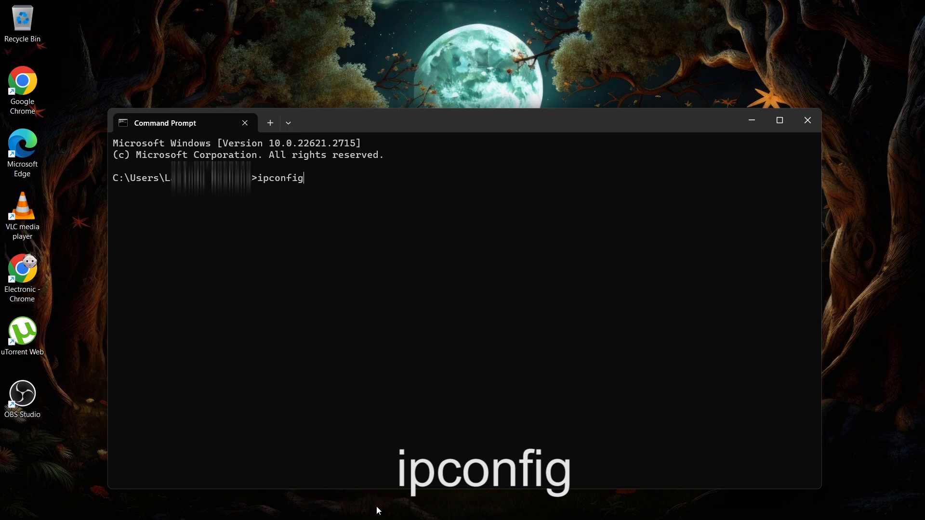
key("Return")
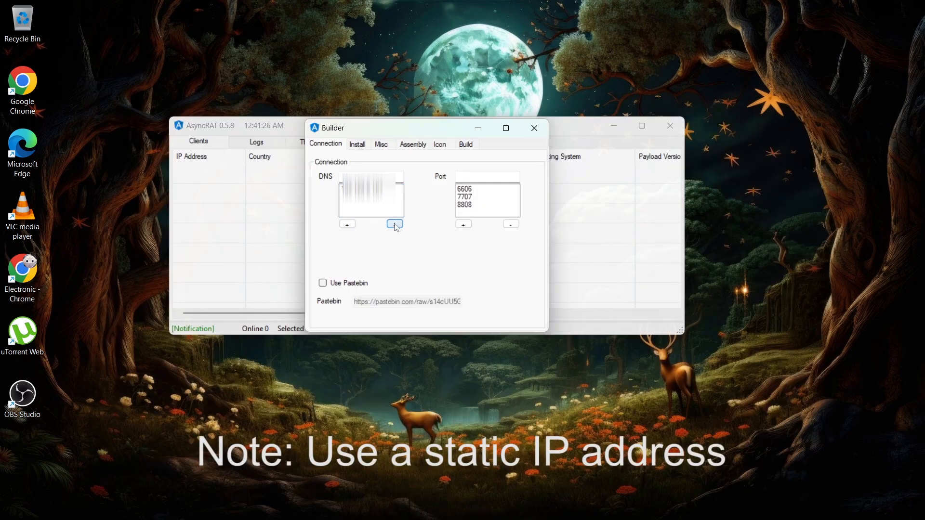
Enable Anti Analysis and Process Critical, build the client, and acknowledge the Done message
left_click(381, 144)
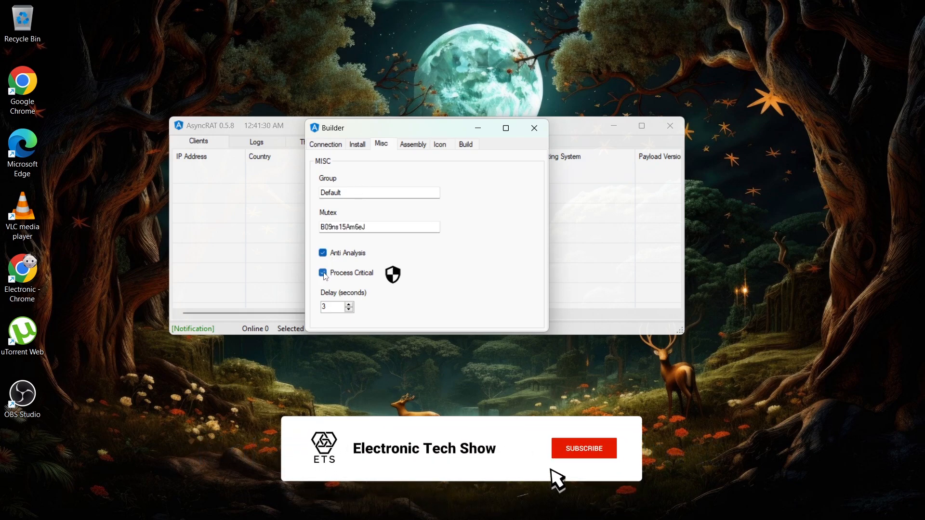
left_click(466, 145)
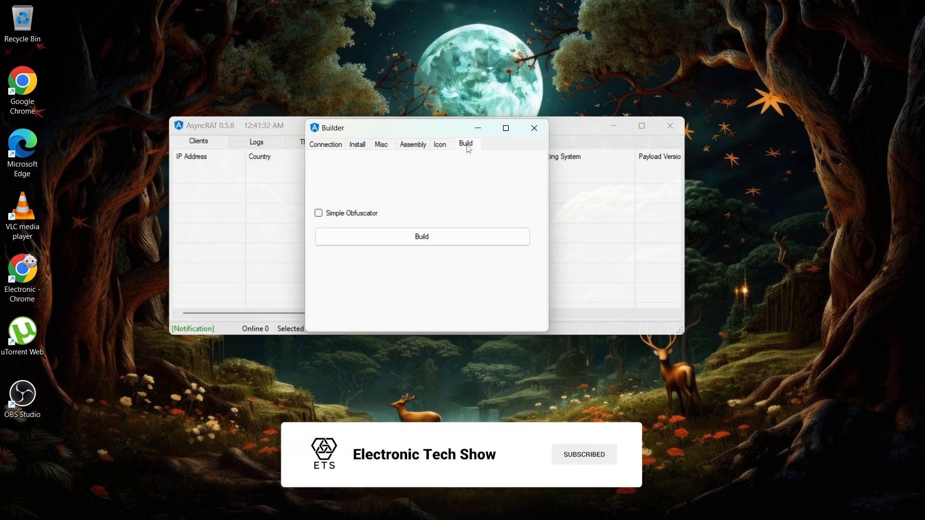
left_click(421, 236)
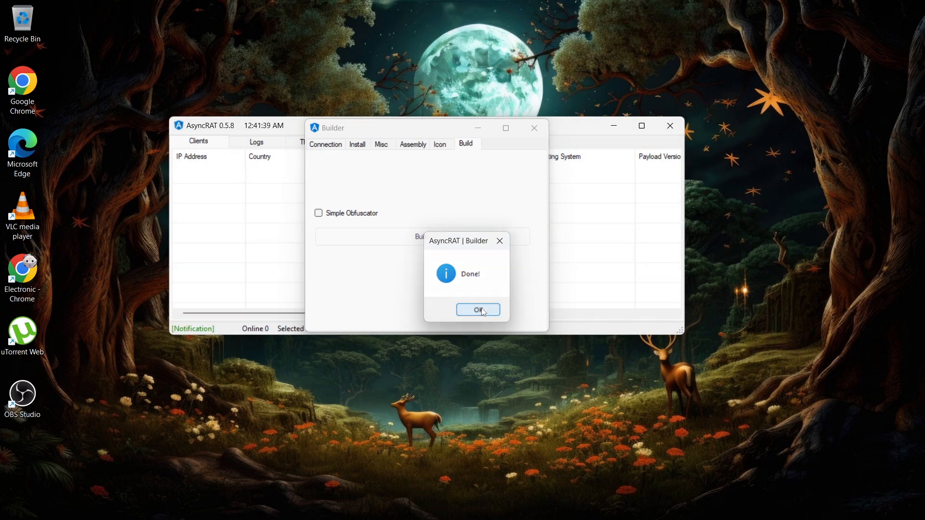
left_click(478, 310)
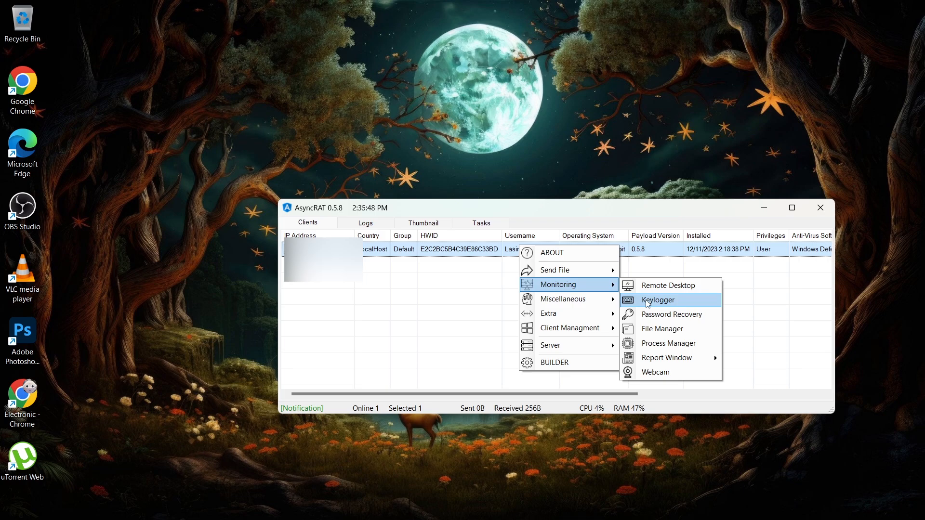
Open the Monitoring menu for the connected client, e.g. Webcam
left_click(655, 372)
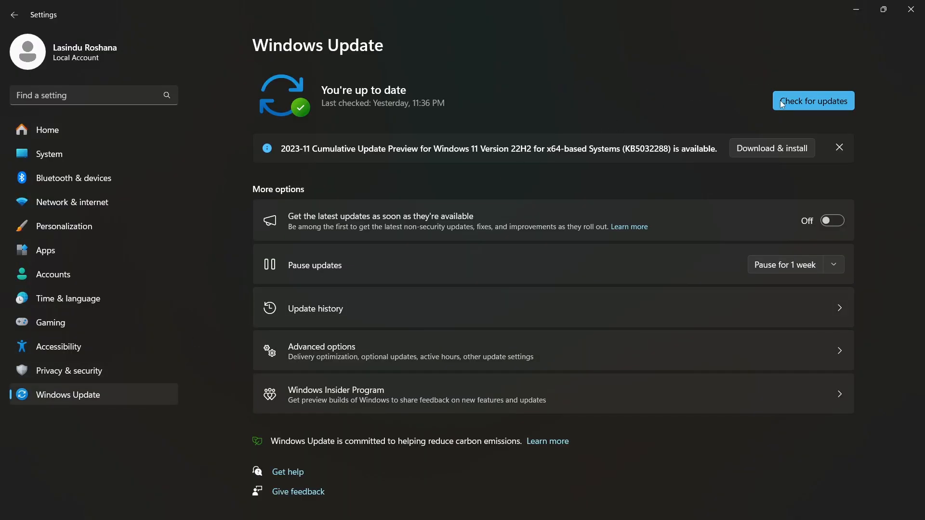
Run Check for updates in Windows Update settings
left_click(812, 100)
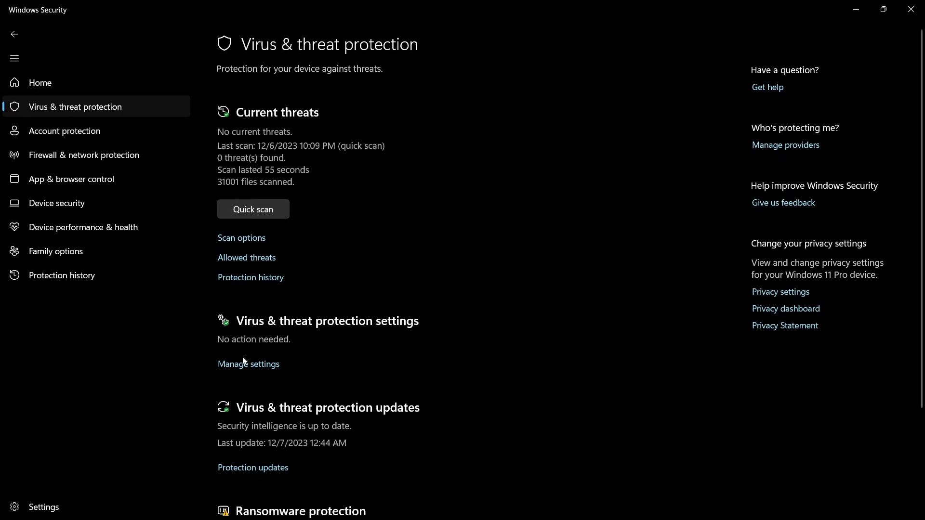
Open Virus & threat protection Manage settings to view Tamper Protection and sample submission
left_click(248, 365)
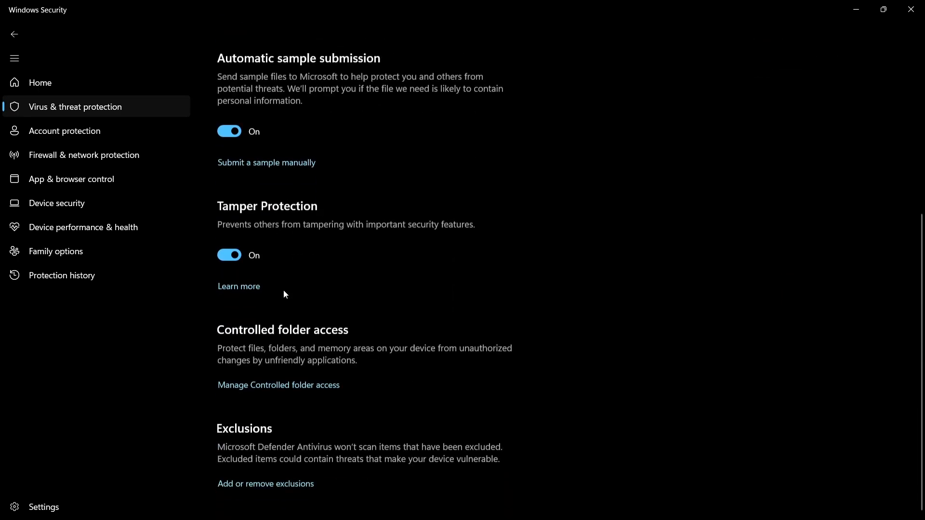
scroll("up", 3)
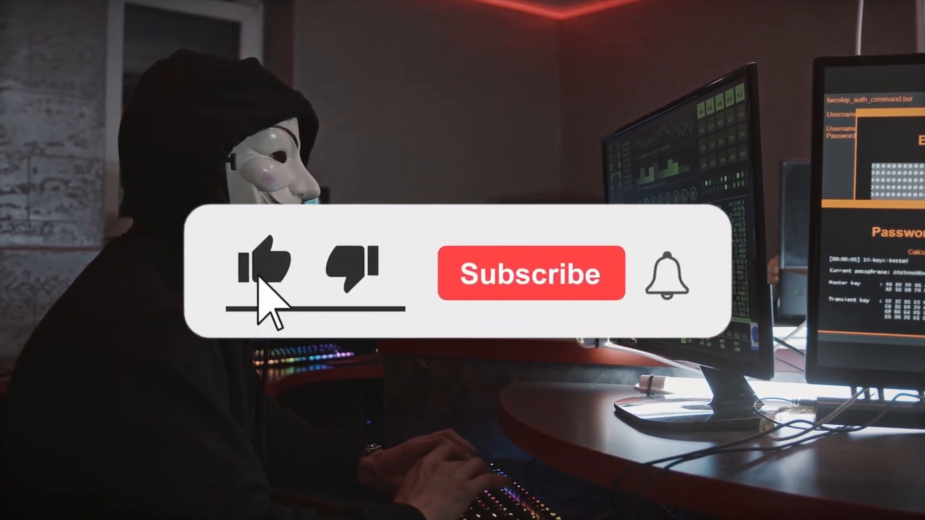
left_click(529, 273)
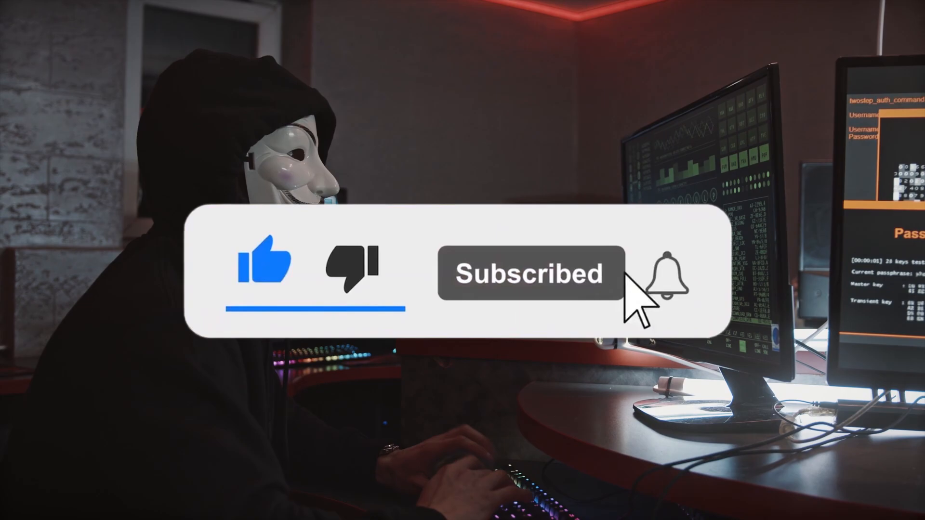